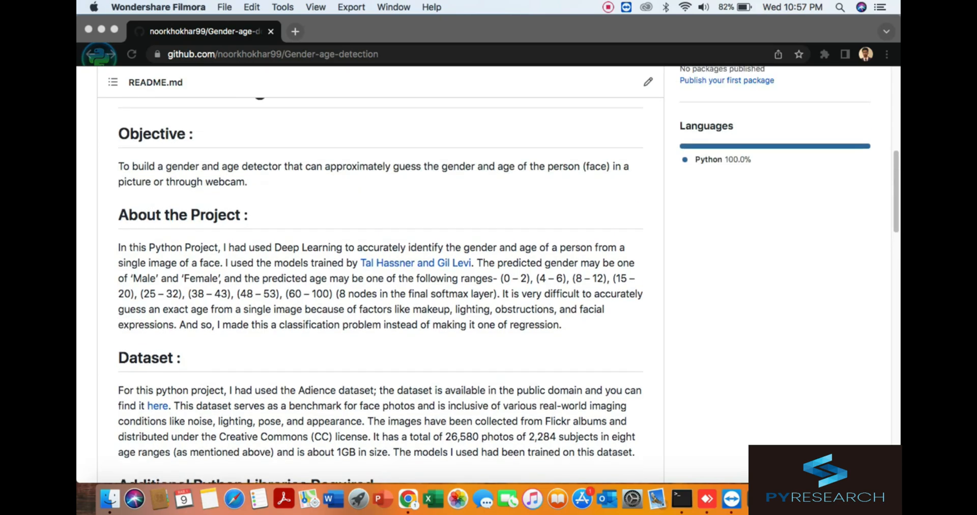
Read the README, selecting the opencv_face_detector file name and the detect.py webcam command.
{"action": "scroll", "scroll_direction": "up", "scroll_amount": 3}
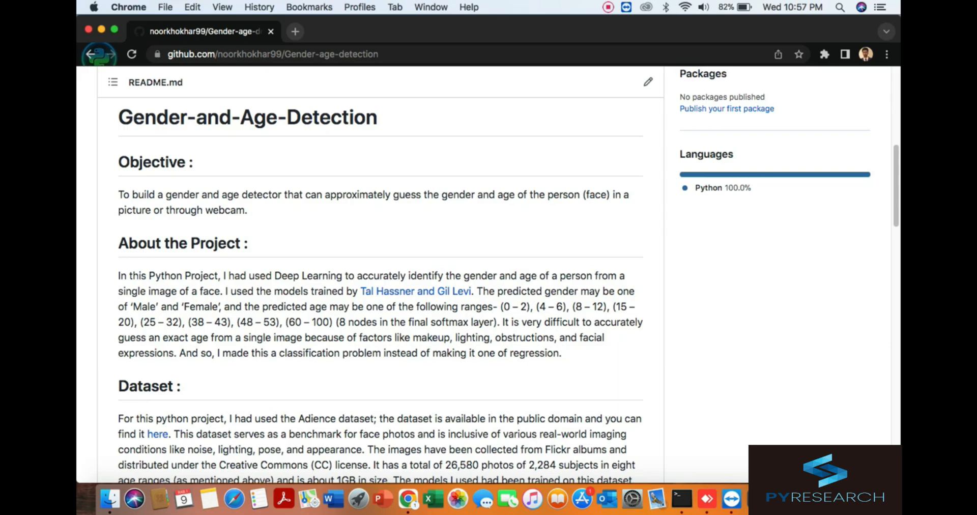
{"action": "scroll", "scroll_direction": "down", "scroll_amount": 3}
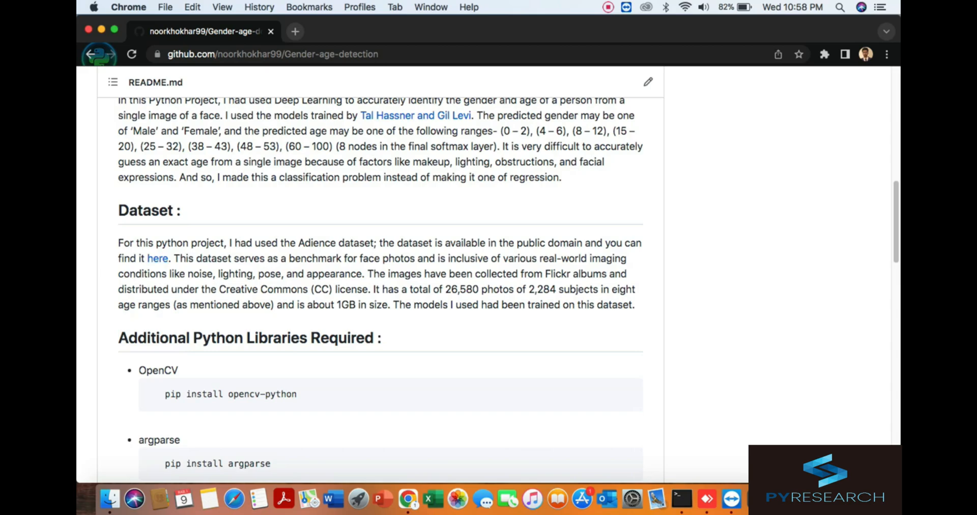
{"action": "scroll", "scroll_direction": "down", "scroll_amount": 3}
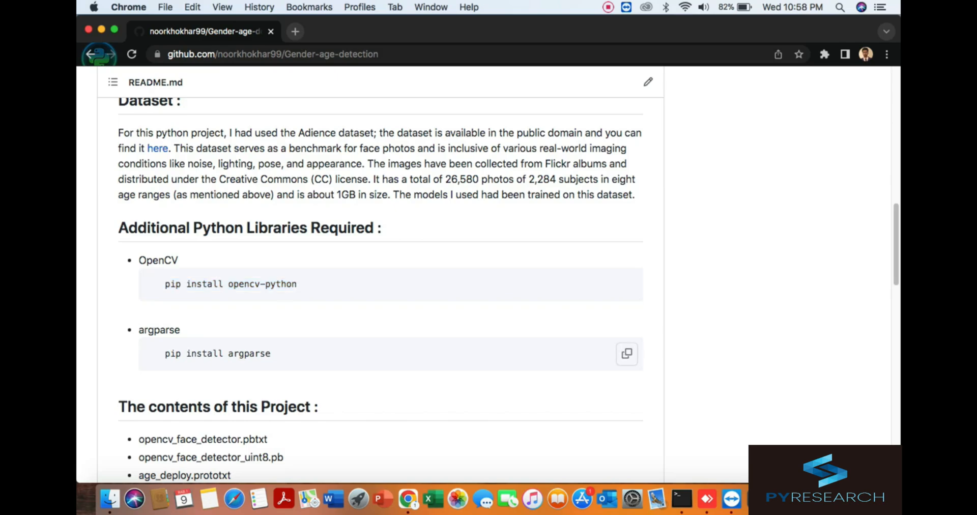
{"action": "scroll", "scroll_direction": "down", "scroll_amount": 3}
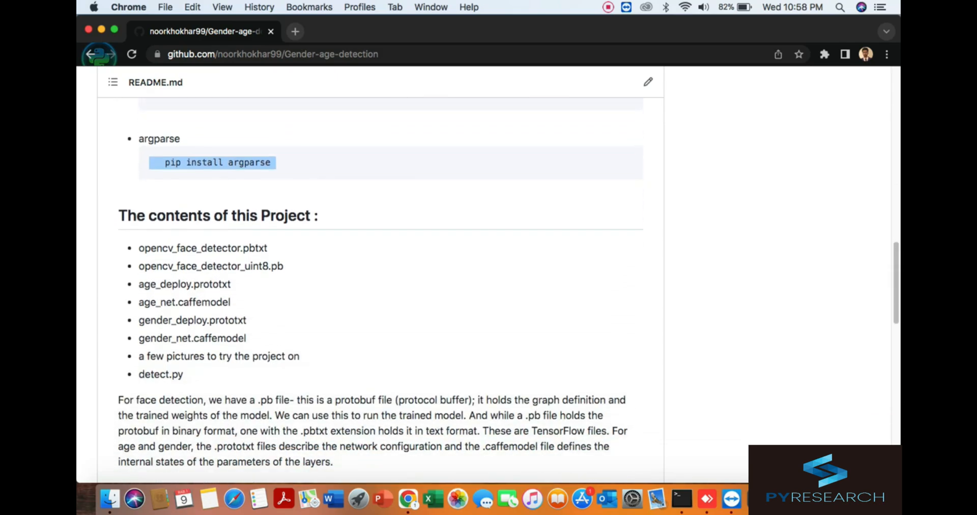
{"action": "double_click", "coordinate": [190, 247]}
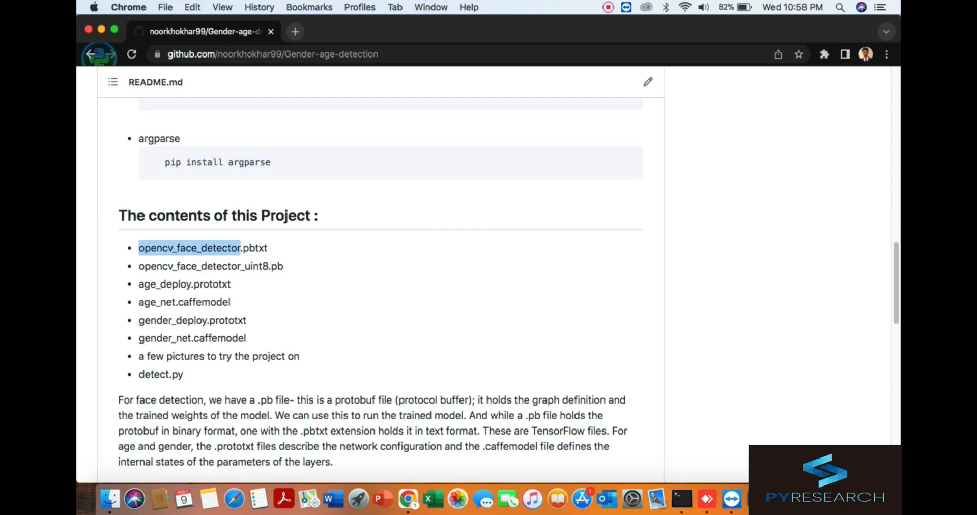
{"action": "scroll", "scroll_direction": "down", "scroll_amount": 3}
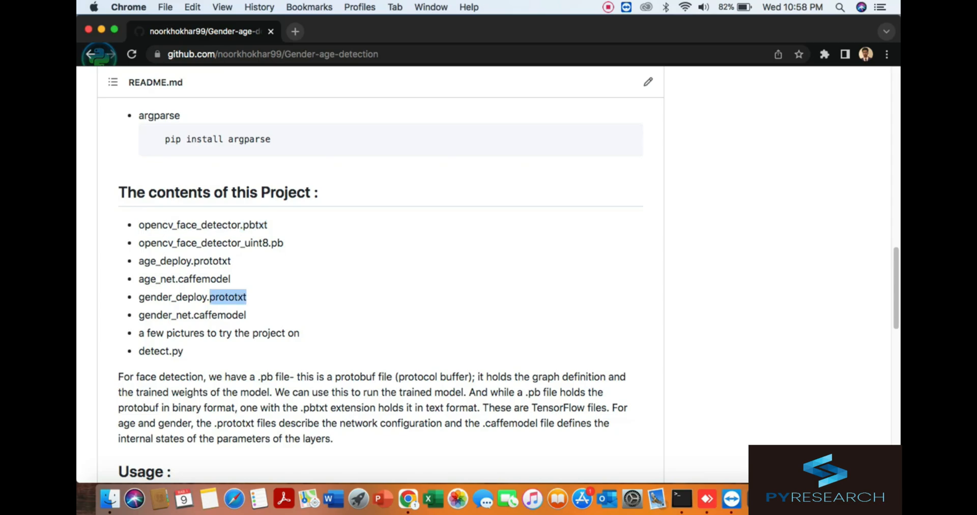
{"action": "scroll", "scroll_direction": "down", "scroll_amount": 3}
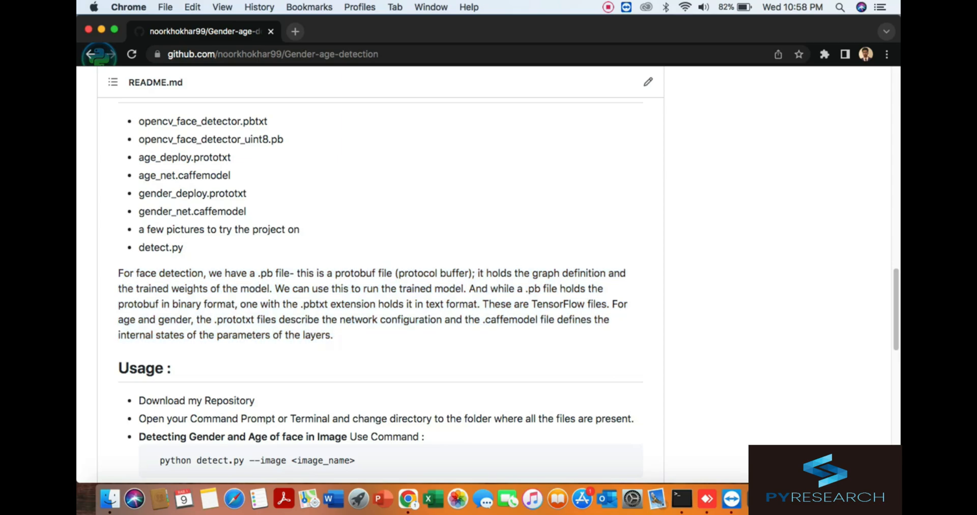
{"action": "scroll", "scroll_direction": "down", "scroll_amount": 3}
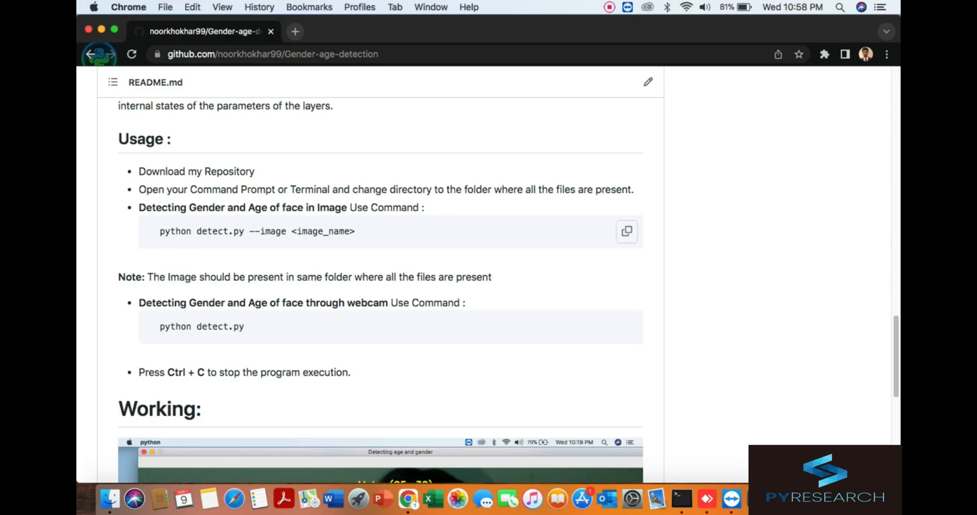
{"action": "double_click", "coordinate": [202, 232]}
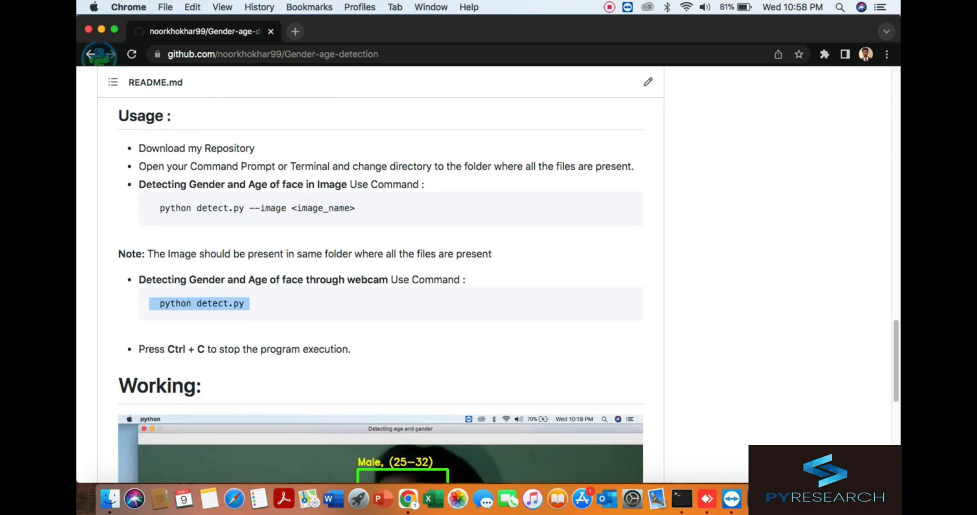
Check the repository's clone and Download ZIP options under the Code button.
{"action": "scroll", "scroll_direction": "down", "scroll_amount": 3}
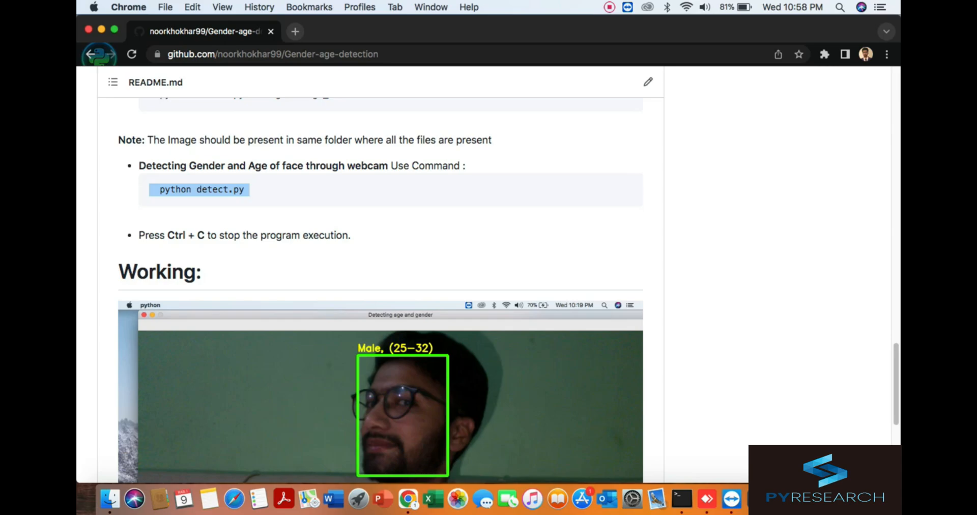
{"action": "scroll", "scroll_direction": "down", "scroll_amount": 3}
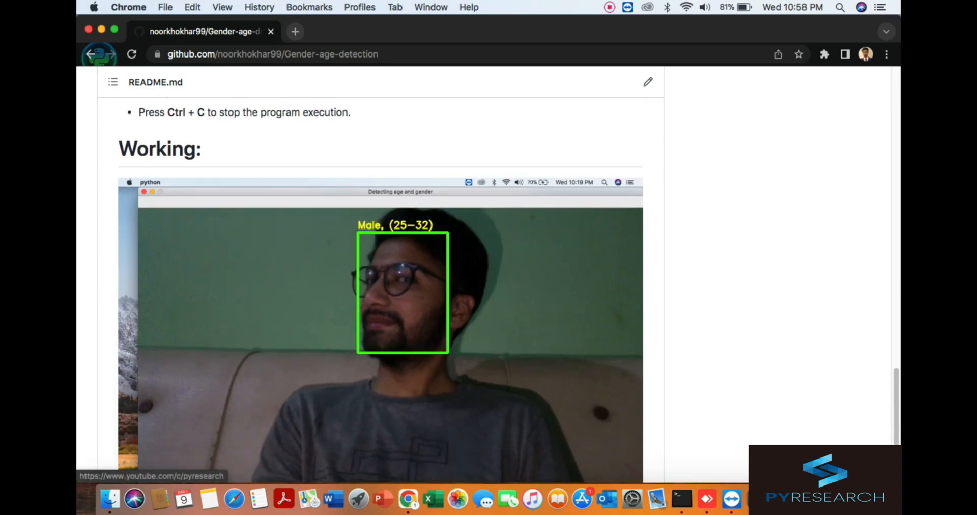
{"action": "scroll", "scroll_direction": "down", "scroll_amount": 3}
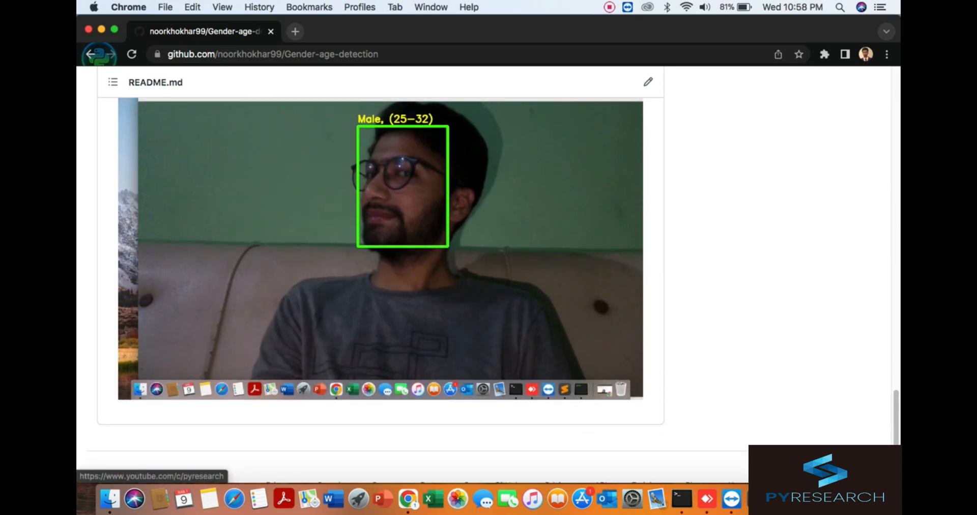
{"action": "scroll", "scroll_direction": "down", "scroll_amount": 3}
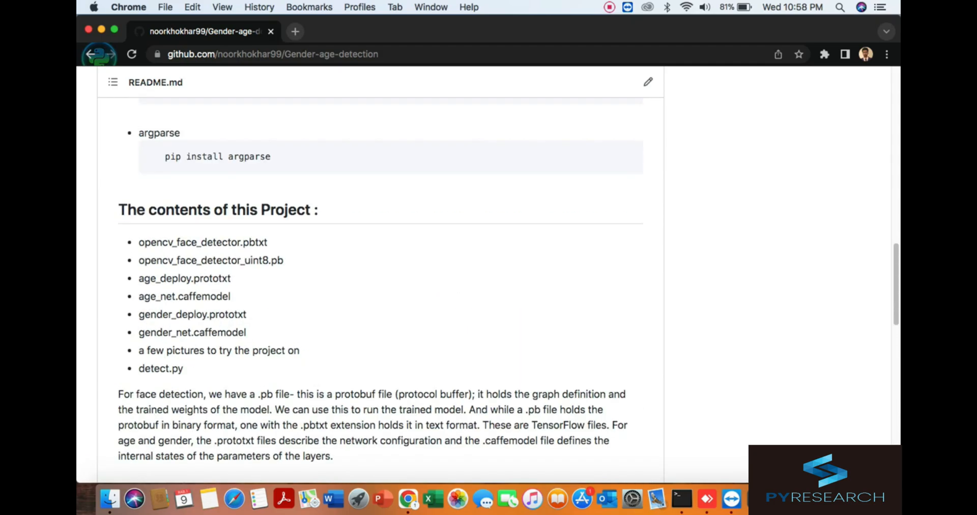
{"action": "scroll", "scroll_direction": "up", "scroll_amount": 3}
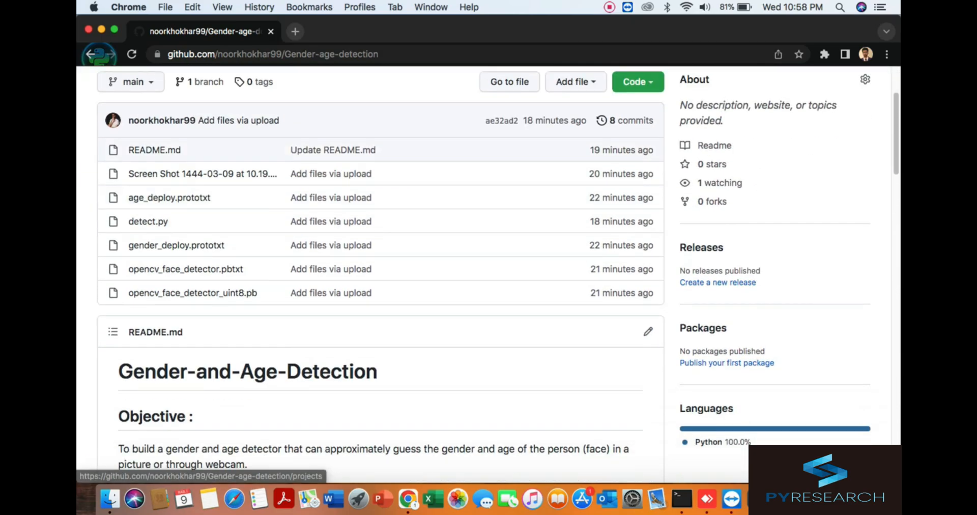
{"action": "scroll", "scroll_direction": "down", "scroll_amount": 3}
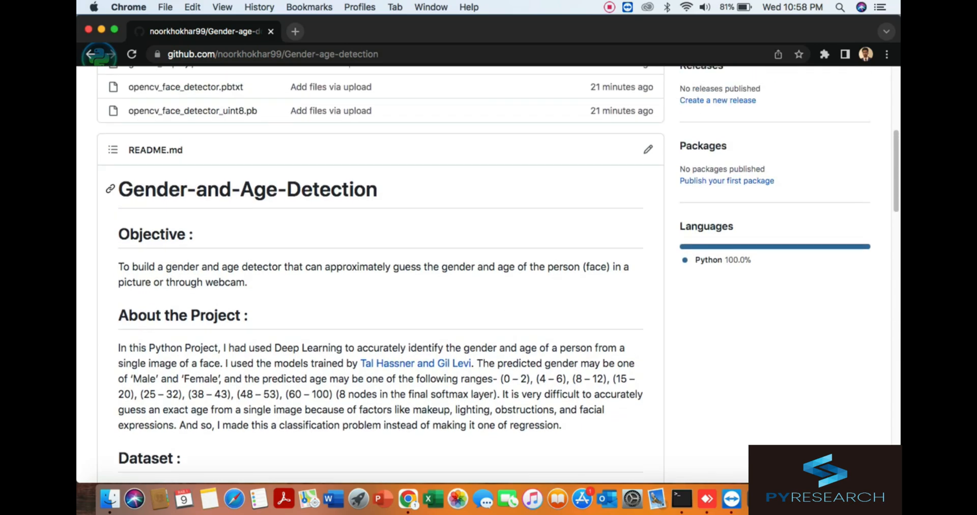
{"action": "left_click", "coordinate": [634, 155]}
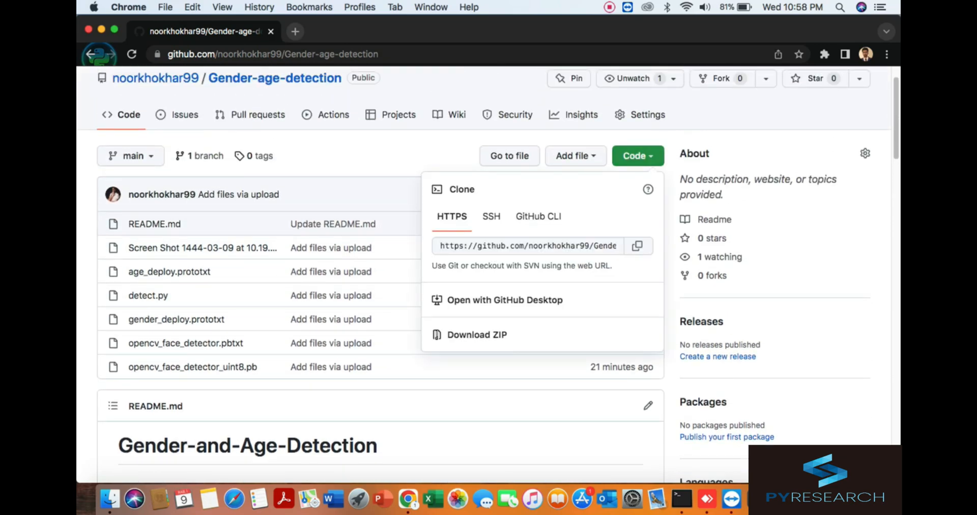
{"action": "scroll", "scroll_direction": "down", "scroll_amount": 3}
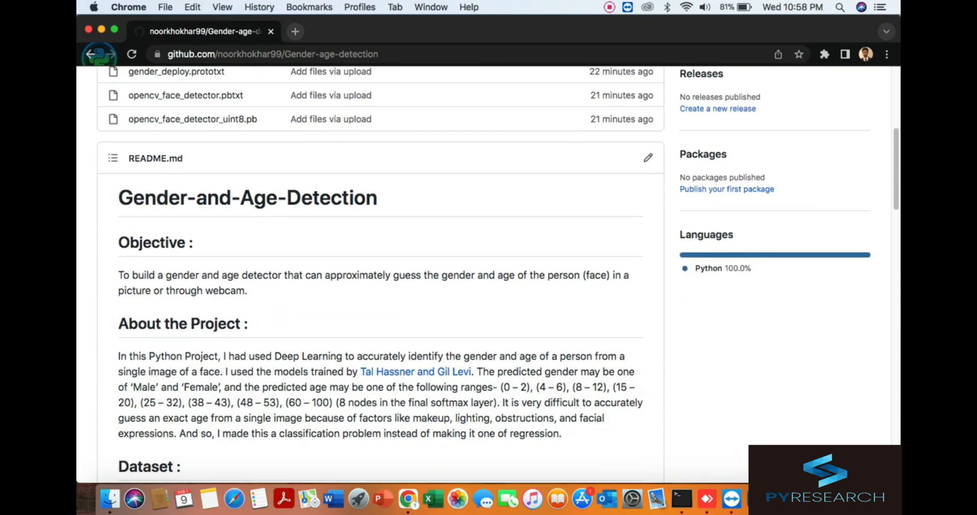
{"action": "scroll", "scroll_direction": "down", "scroll_amount": 3}
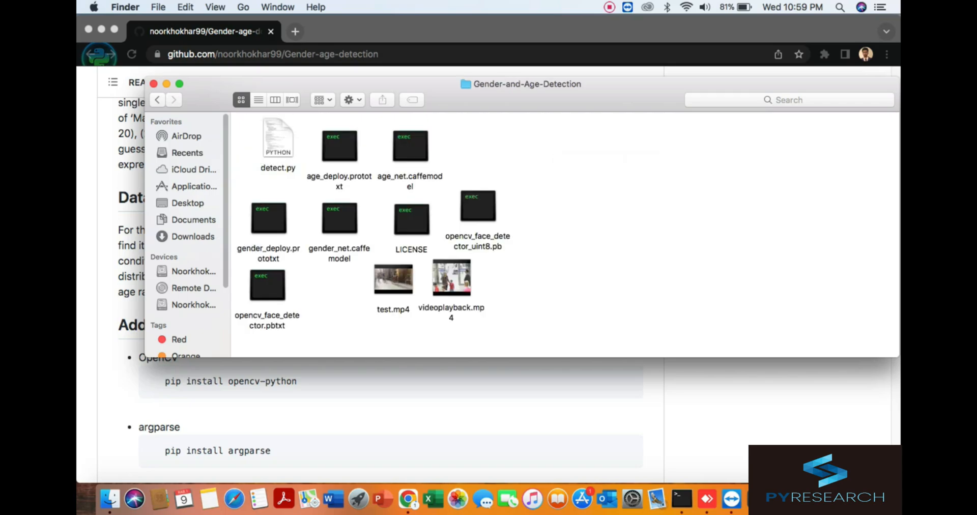
Play videoplayback.mp4 in QuickTime, then open detect.py in Sublime Text.
{"action": "left_click", "coordinate": [452, 277]}
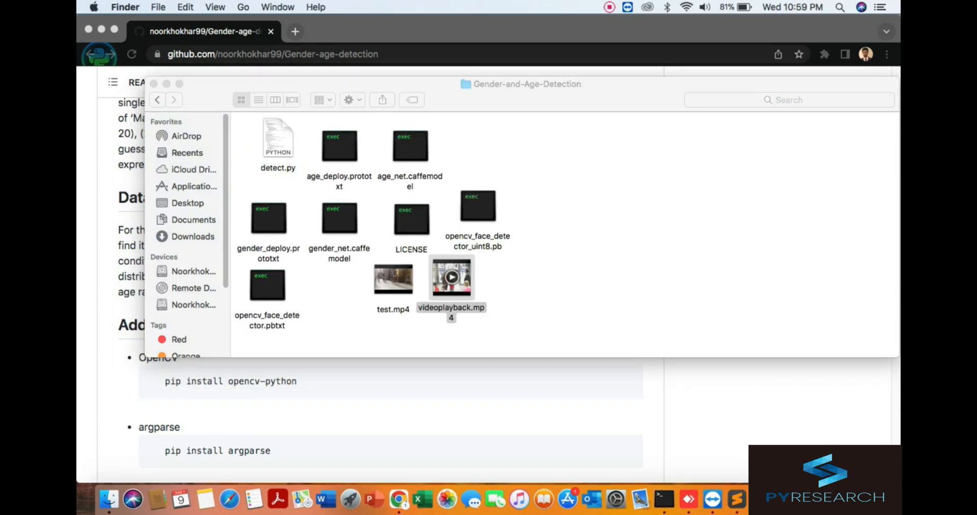
{"action": "double_click", "coordinate": [451, 277]}
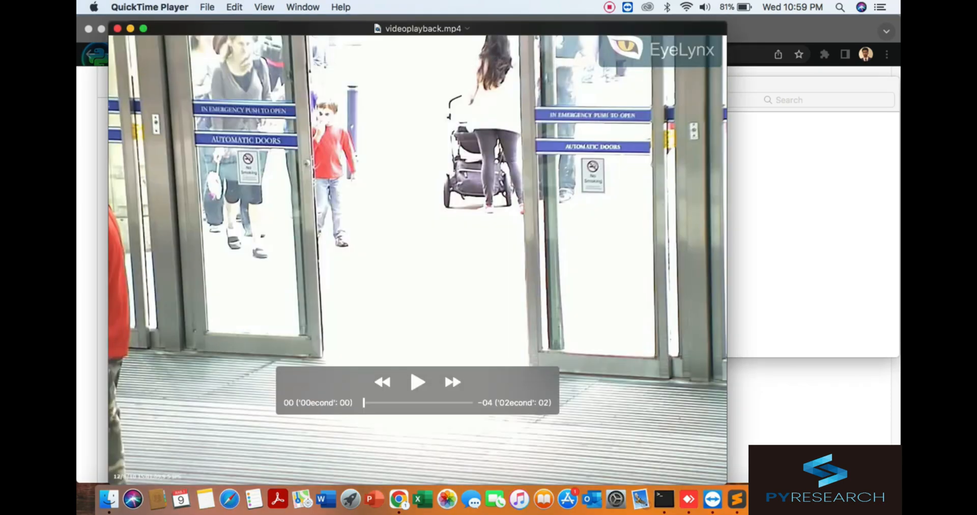
{"action": "left_click", "coordinate": [418, 382]}
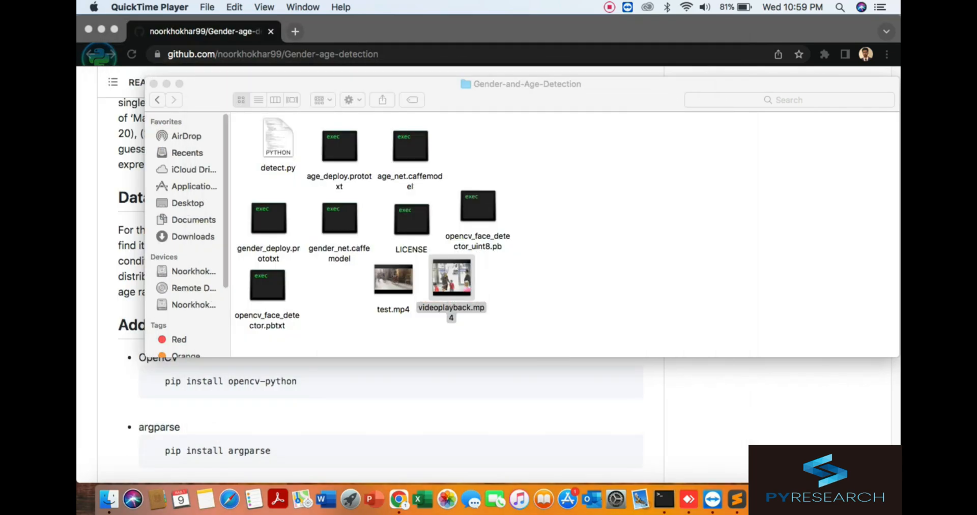
{"action": "left_click", "coordinate": [278, 138]}
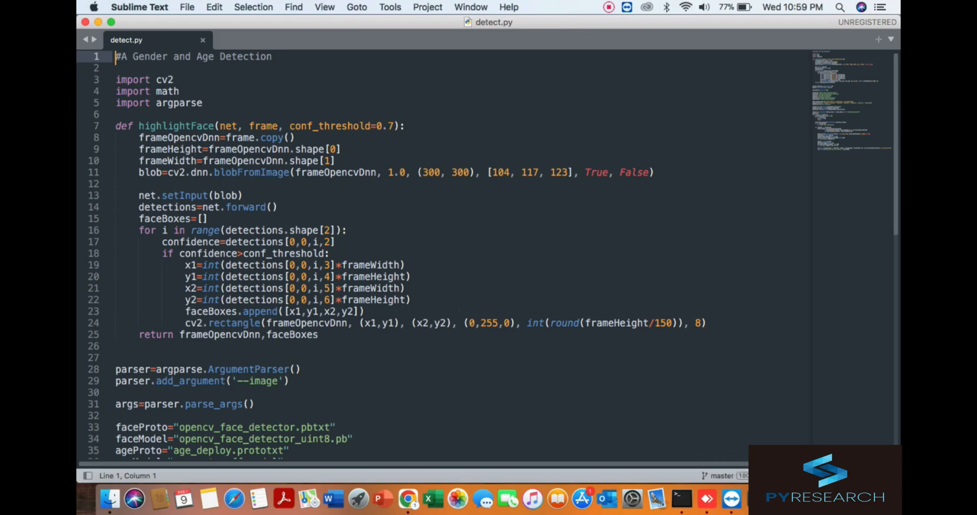
Read detect.py's code and its videoplayback.mp4 default, then bring Terminal forward.
{"action": "left_click_drag", "start_coordinate": [116, 80], "coordinate": [202, 103]}
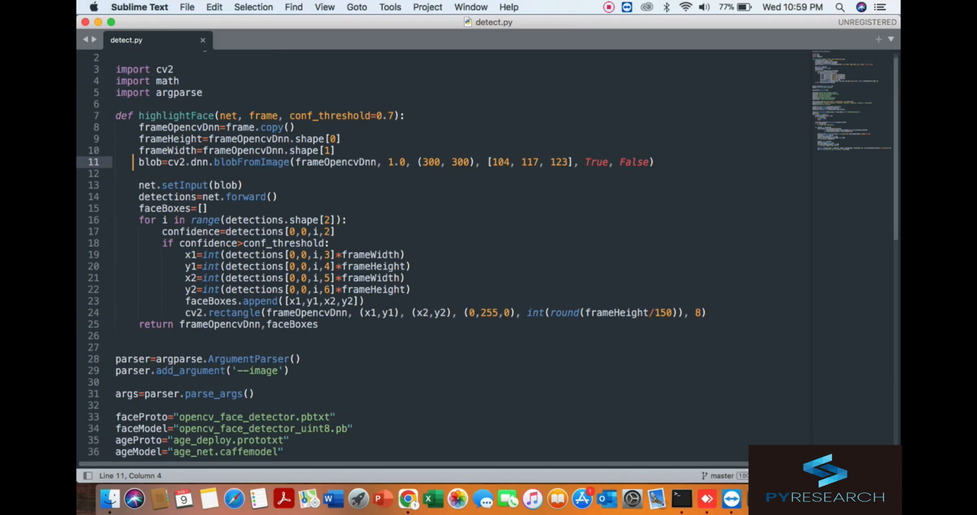
{"action": "scroll", "scroll_direction": "down", "scroll_amount": 3}
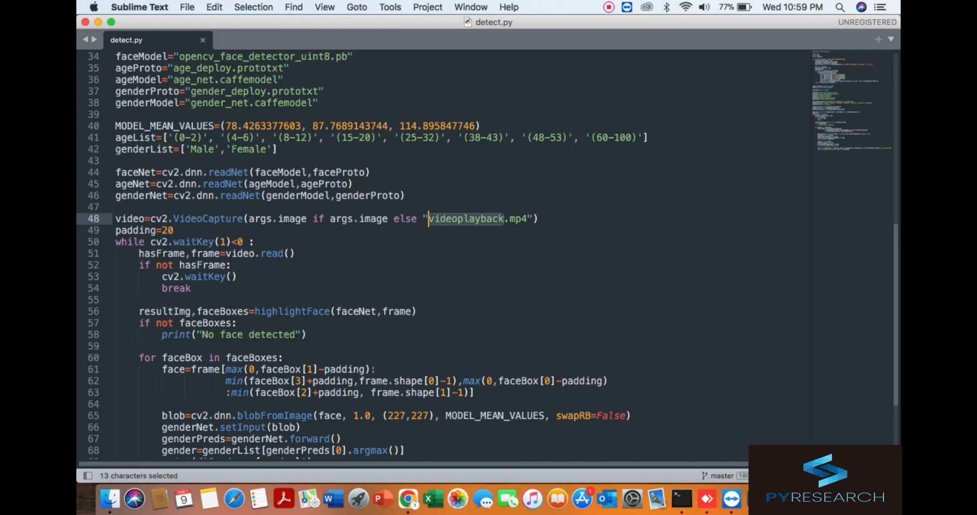
{"action": "scroll", "scroll_direction": "down", "scroll_amount": 3}
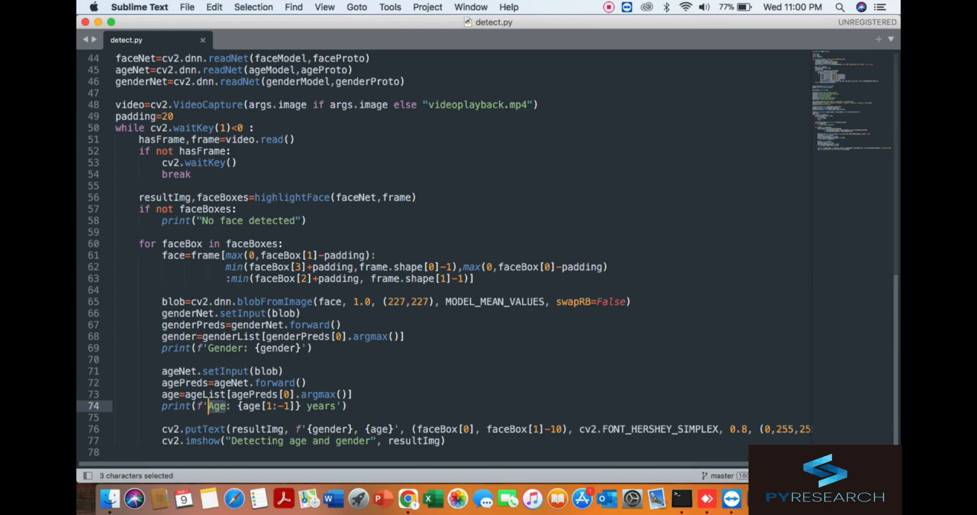
{"action": "left_click", "coordinate": [701, 498]}
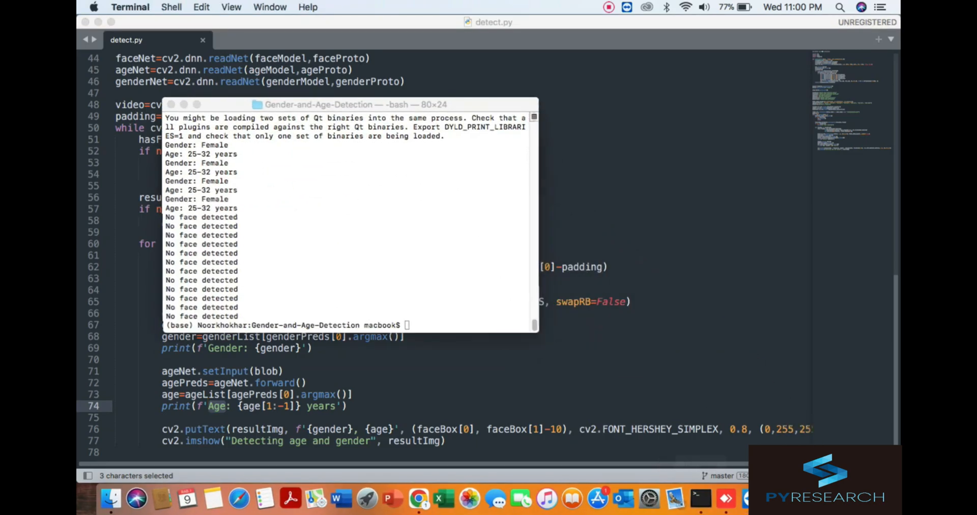
Clear the Terminal and rerun python detect.py on the sample video.
{"action": "type", "text": "clear"}
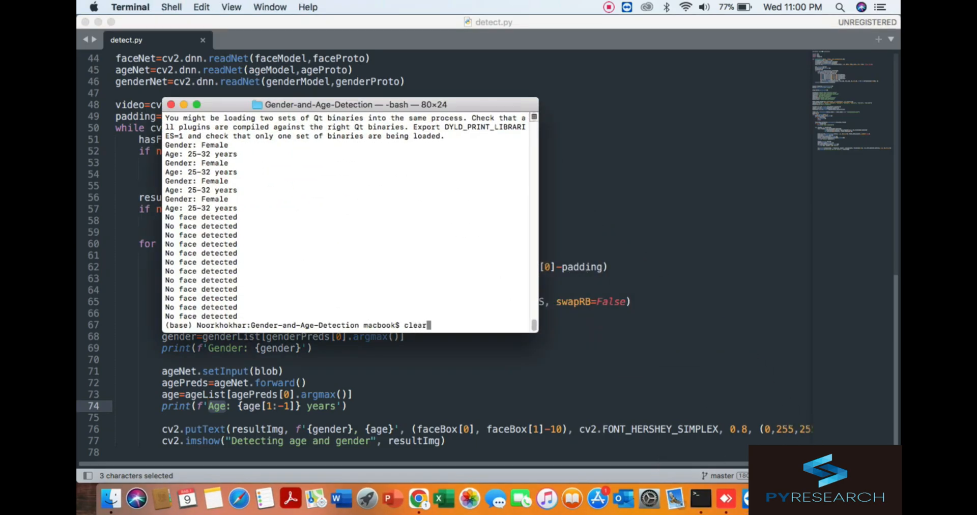
{"action": "key", "text": "Return"}
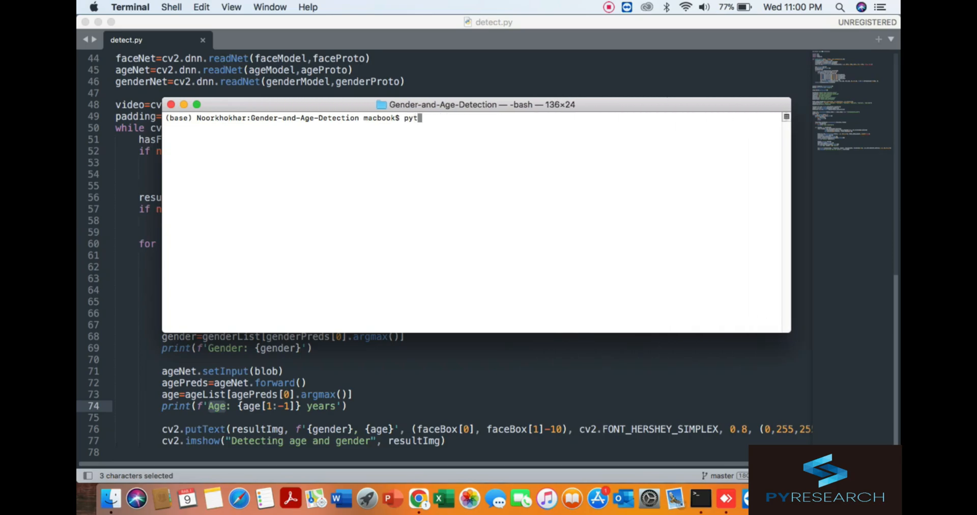
{"action": "type", "text": "hon d"}
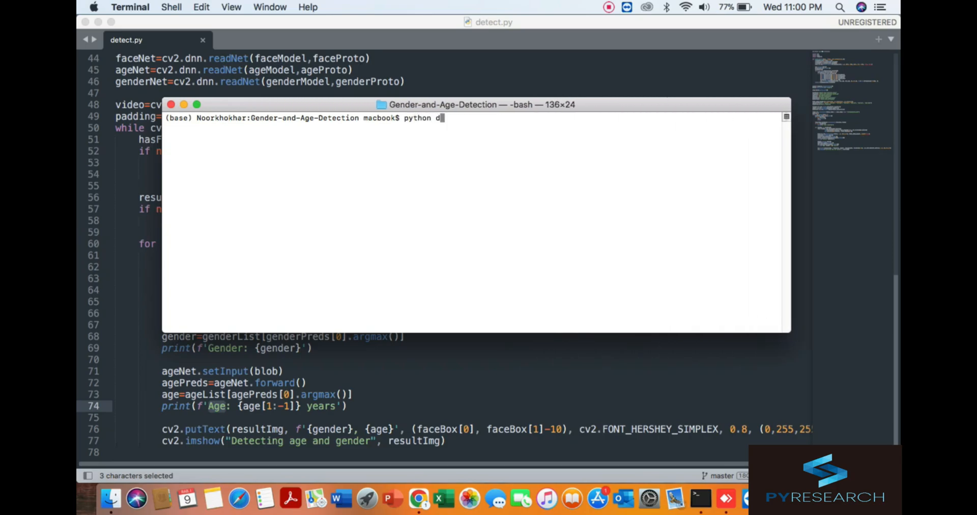
{"action": "key", "text": "Return"}
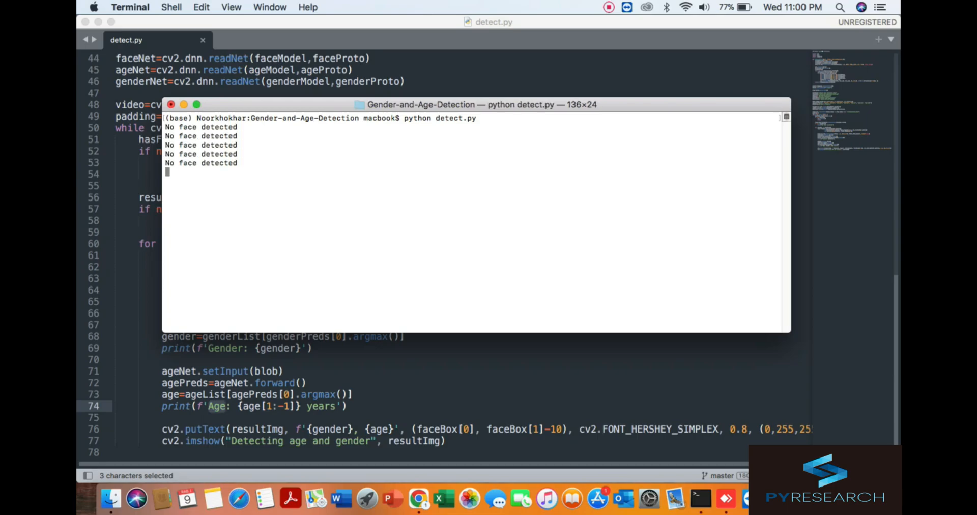